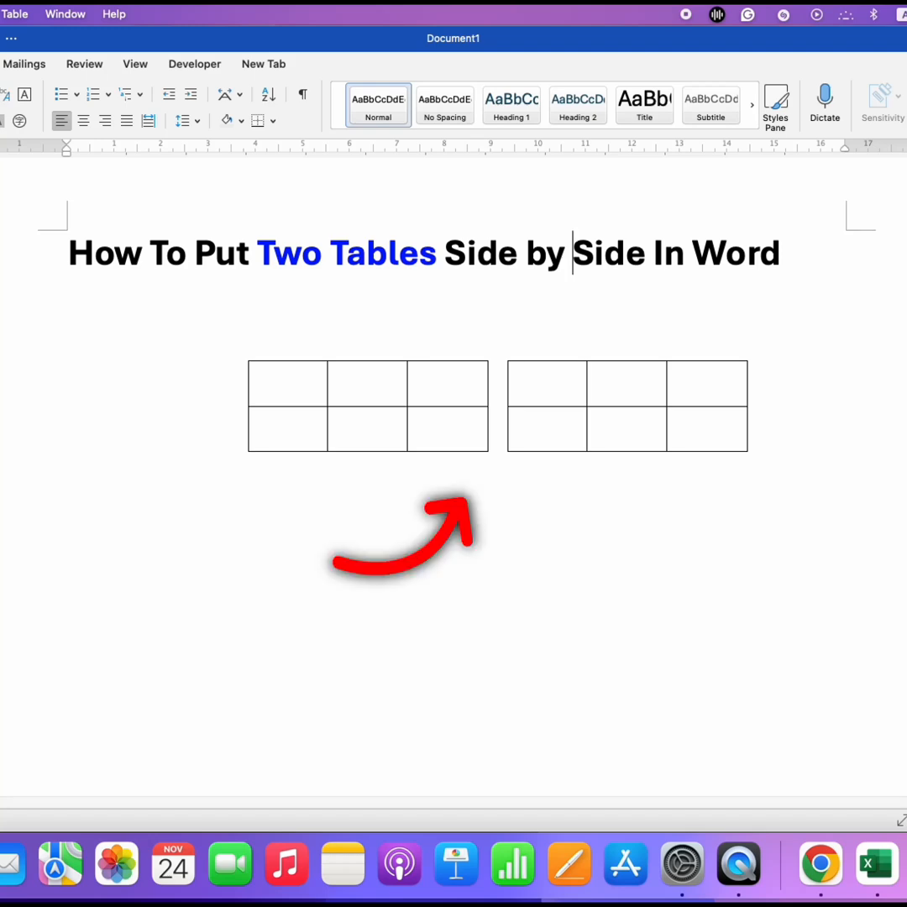
Place the cursor on the blank line below the two existing tables
left_click(451, 399)
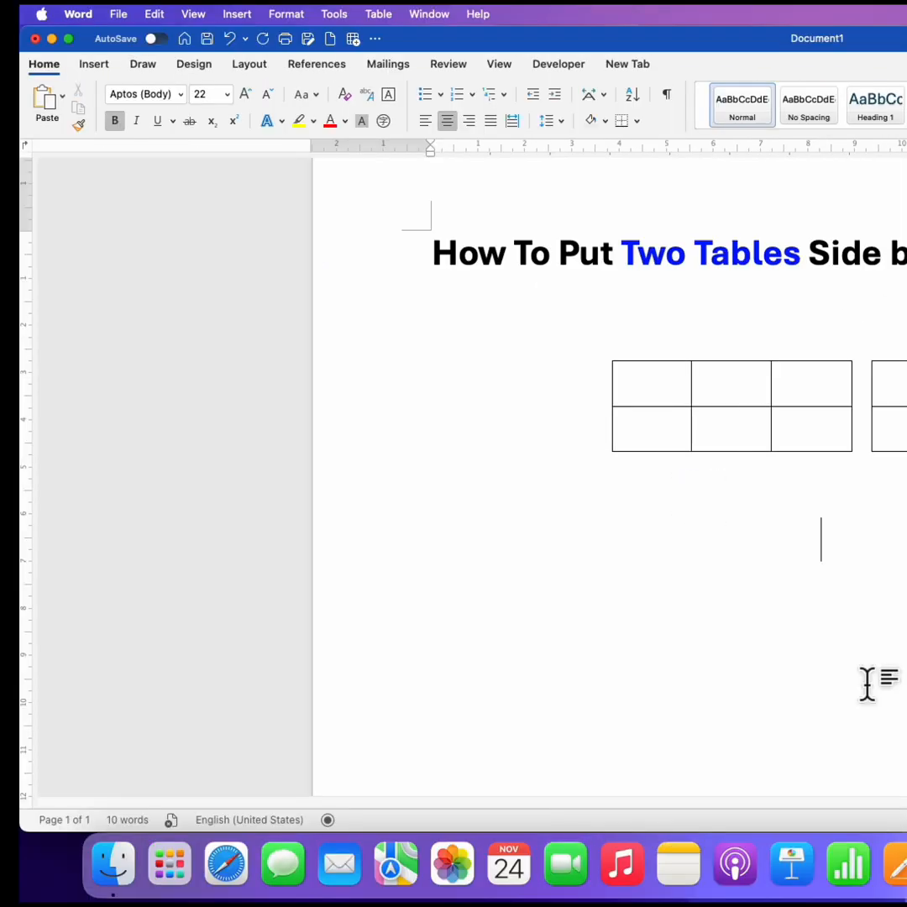
Insert a 2x1 table below the existing tables and place the cursor inside it
left_click(93, 63)
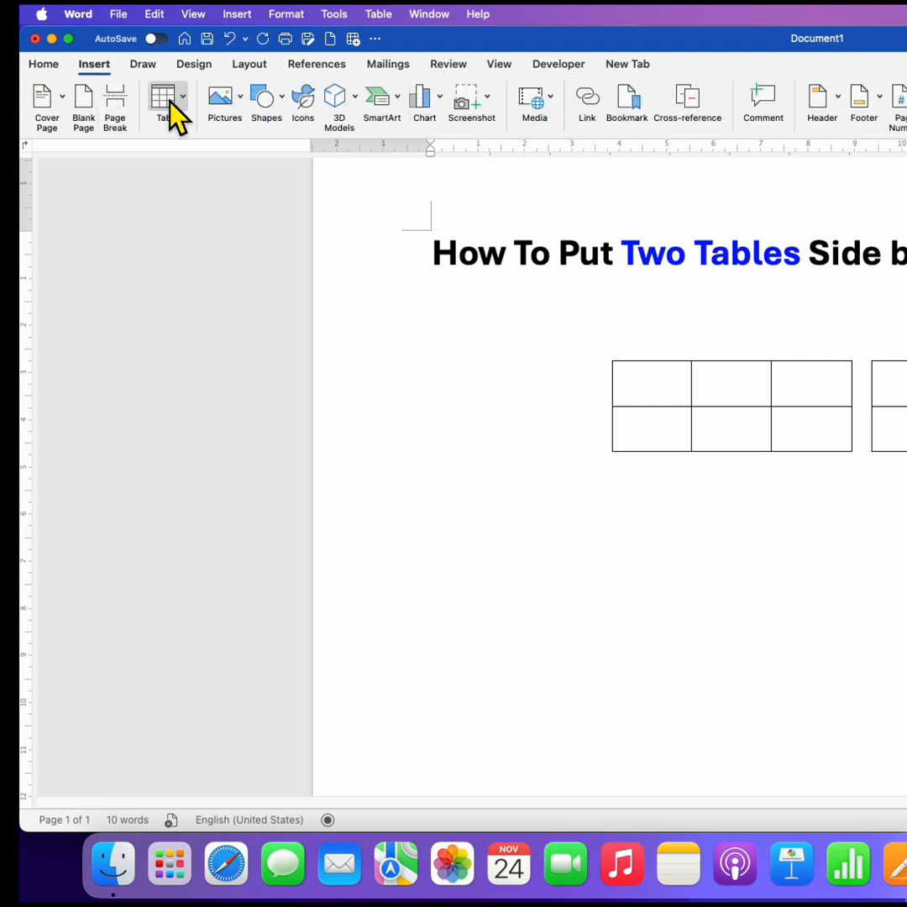
left_click(165, 99)
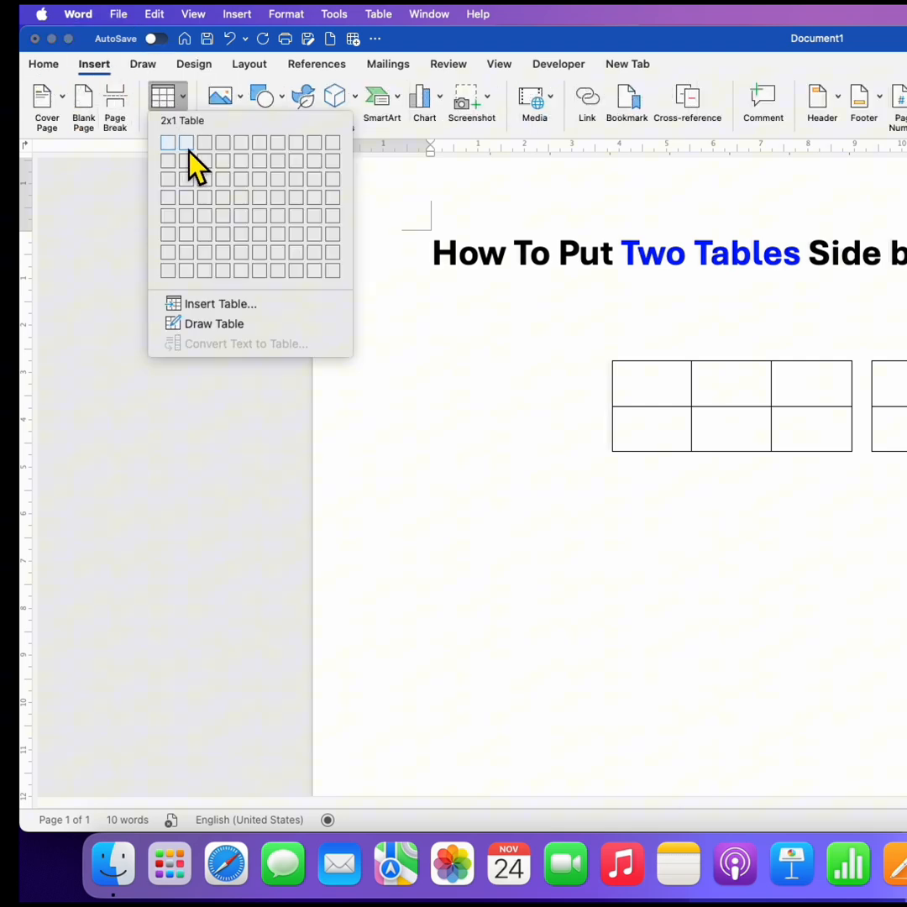
left_click(184, 143)
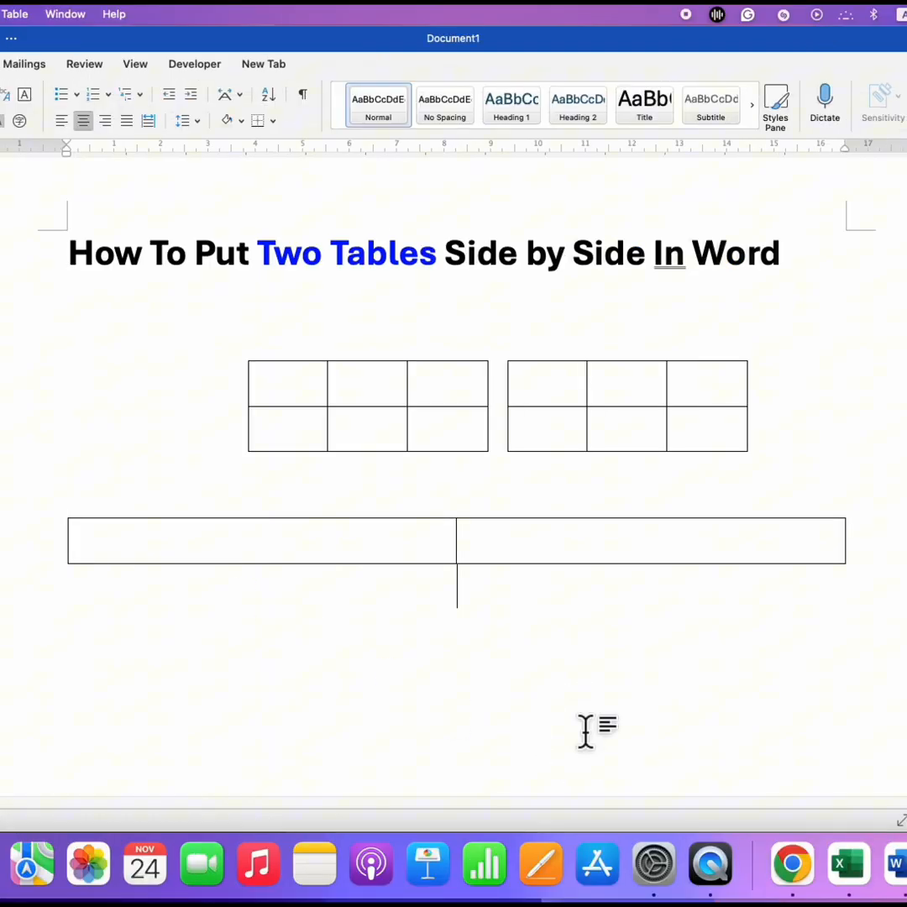
left_click(262, 540)
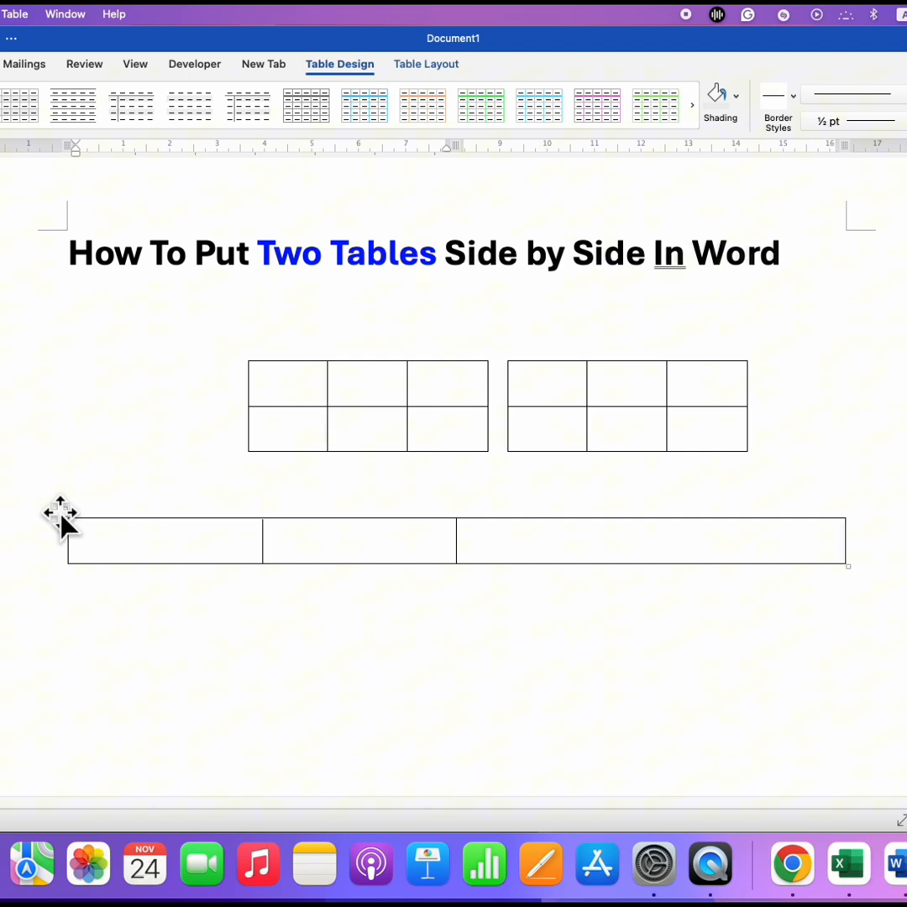
Select the new bottom table and bring up its Table Properties
left_click(61, 512)
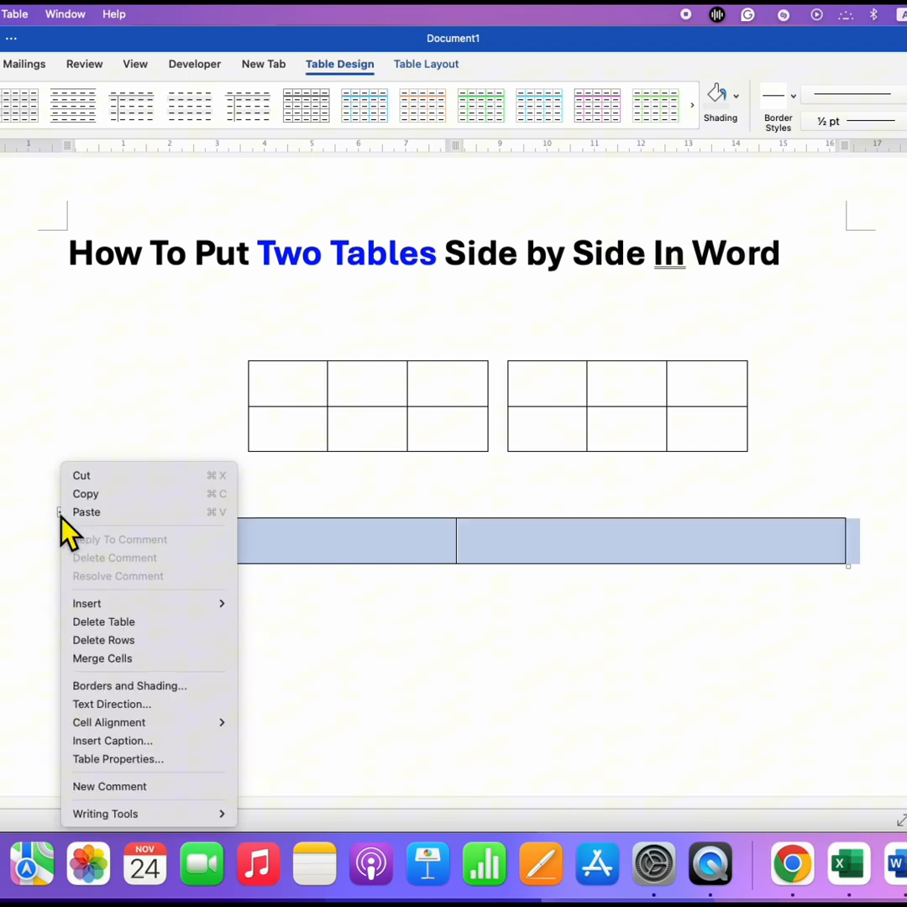
mouse_move(117, 758)
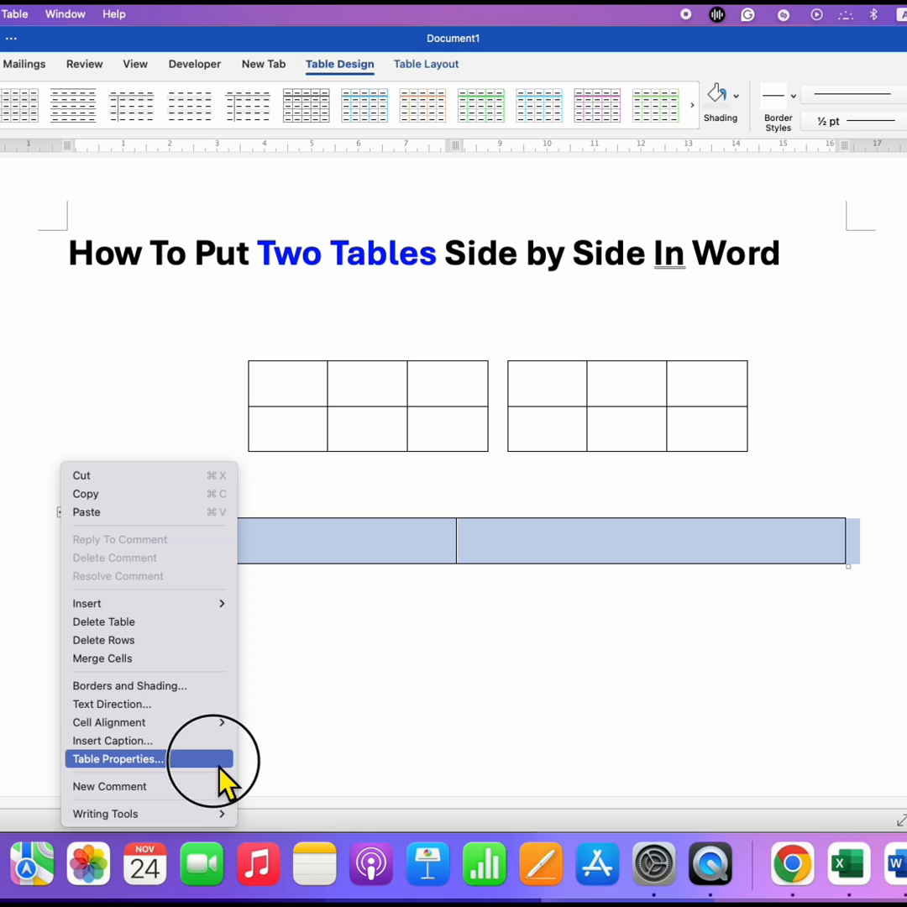
left_click(117, 758)
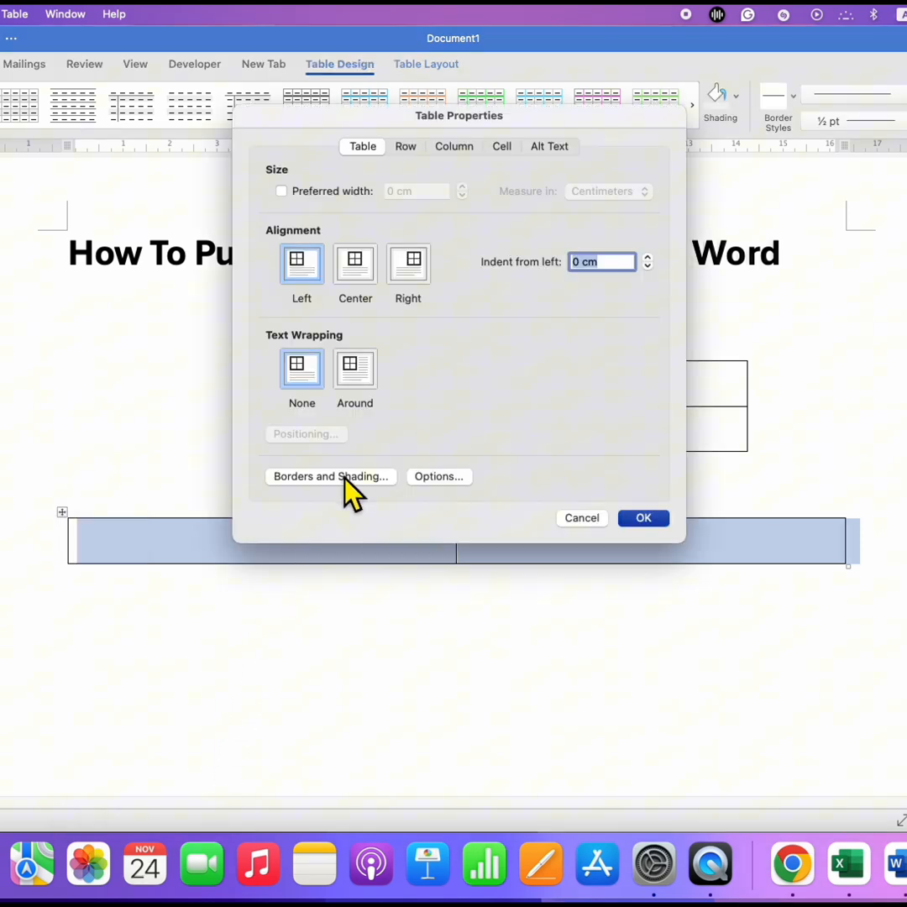
Set the layout table's borders to None and confirm both dialogs
left_click(329, 476)
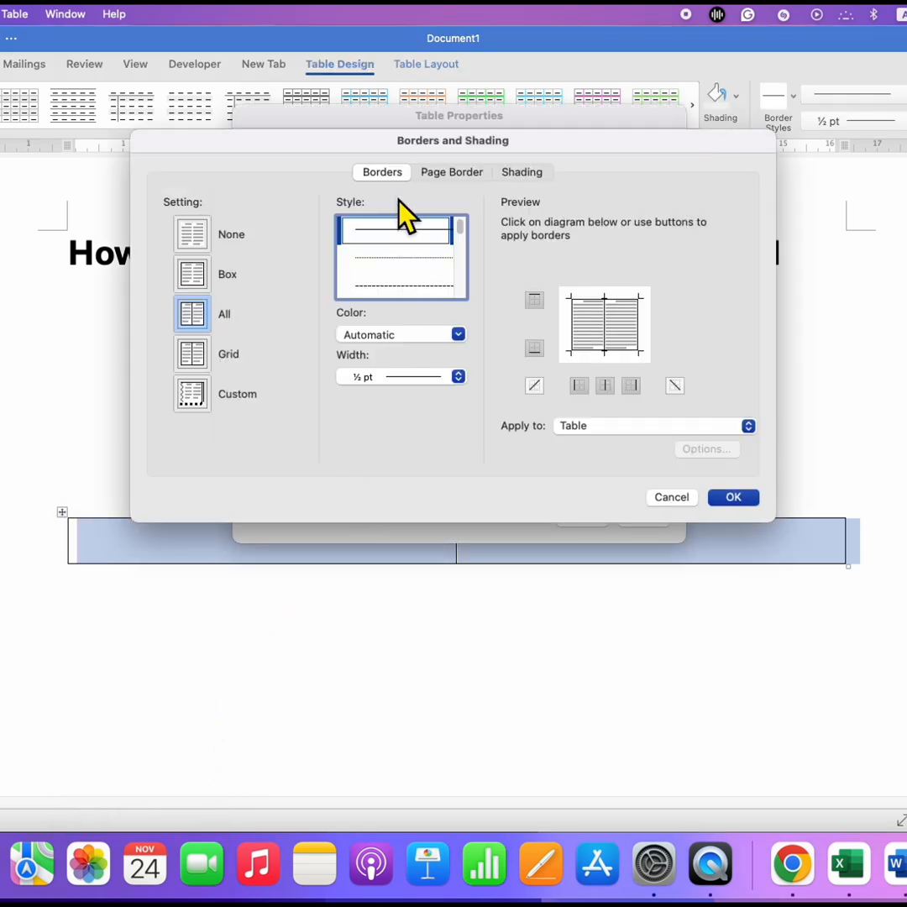
mouse_move(298, 235)
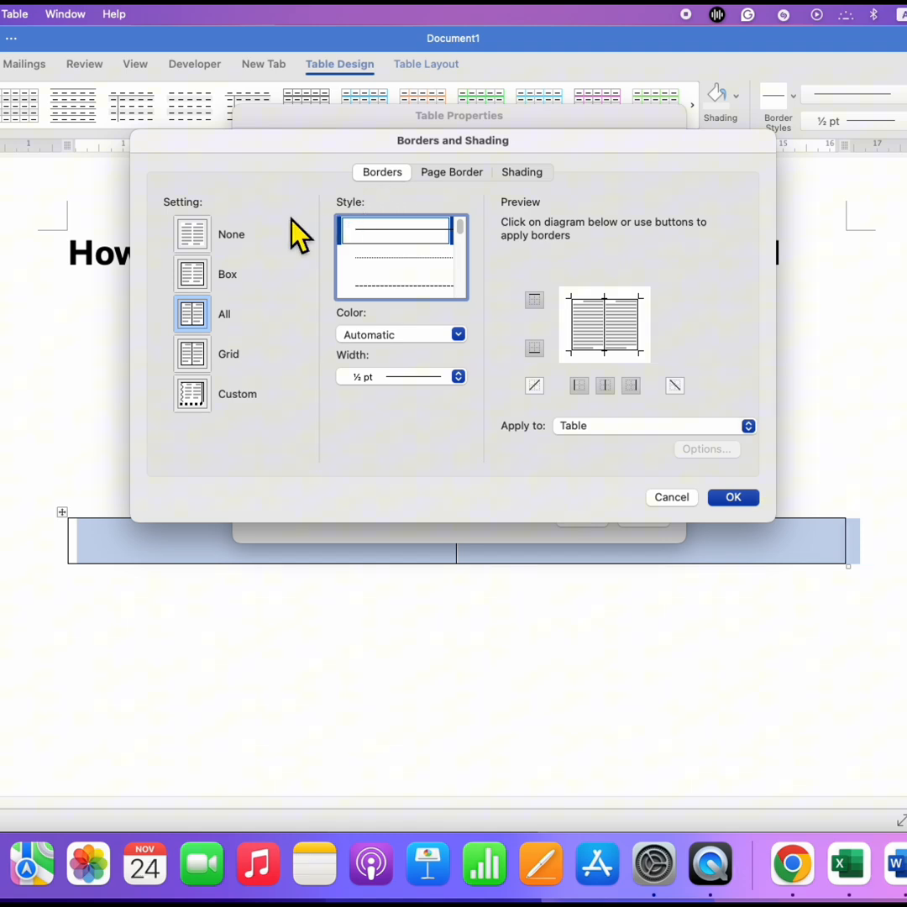
left_click(192, 234)
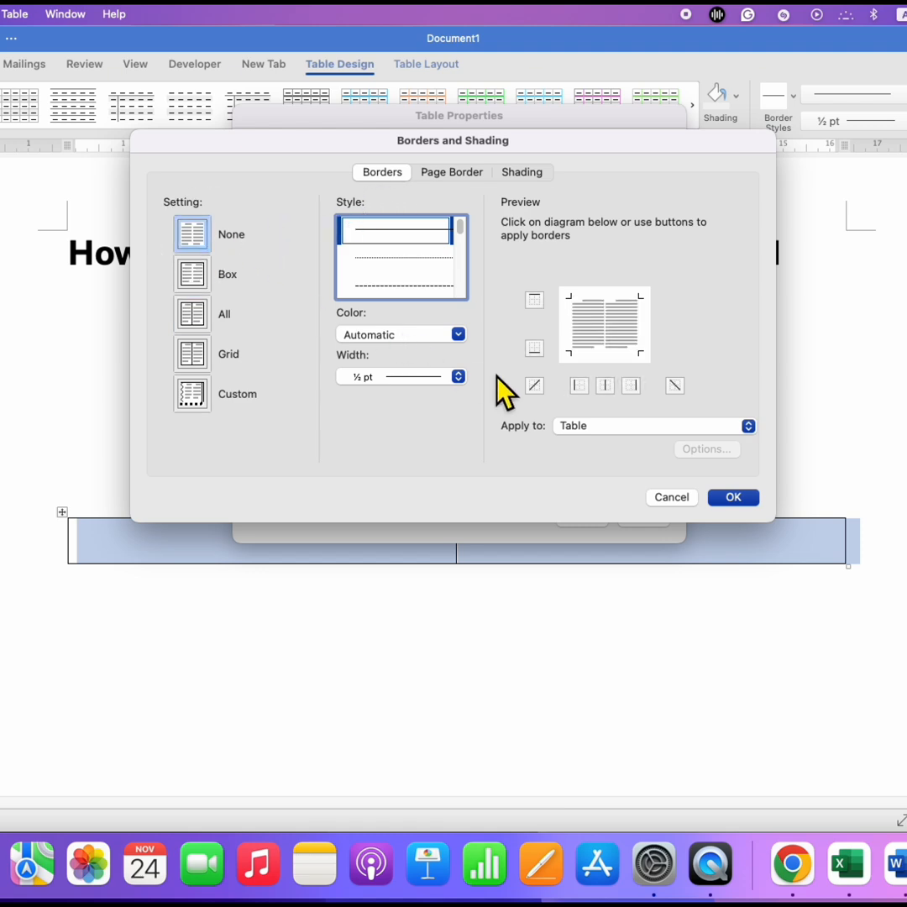
mouse_move(760, 516)
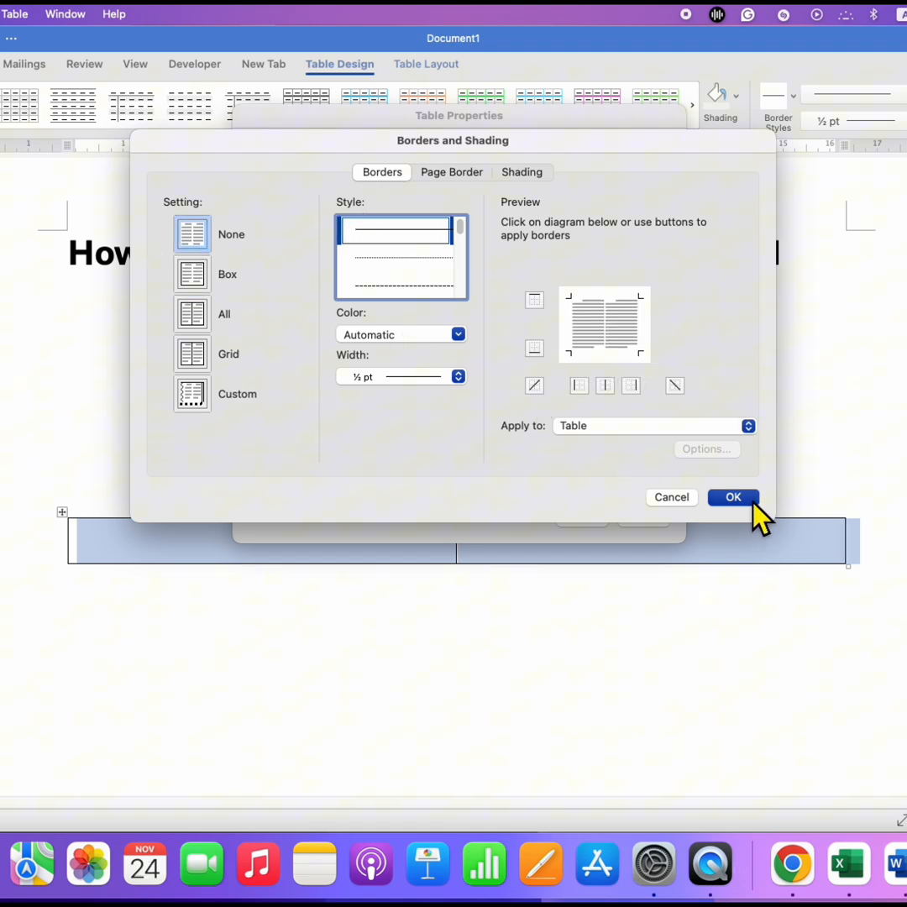
left_click(732, 497)
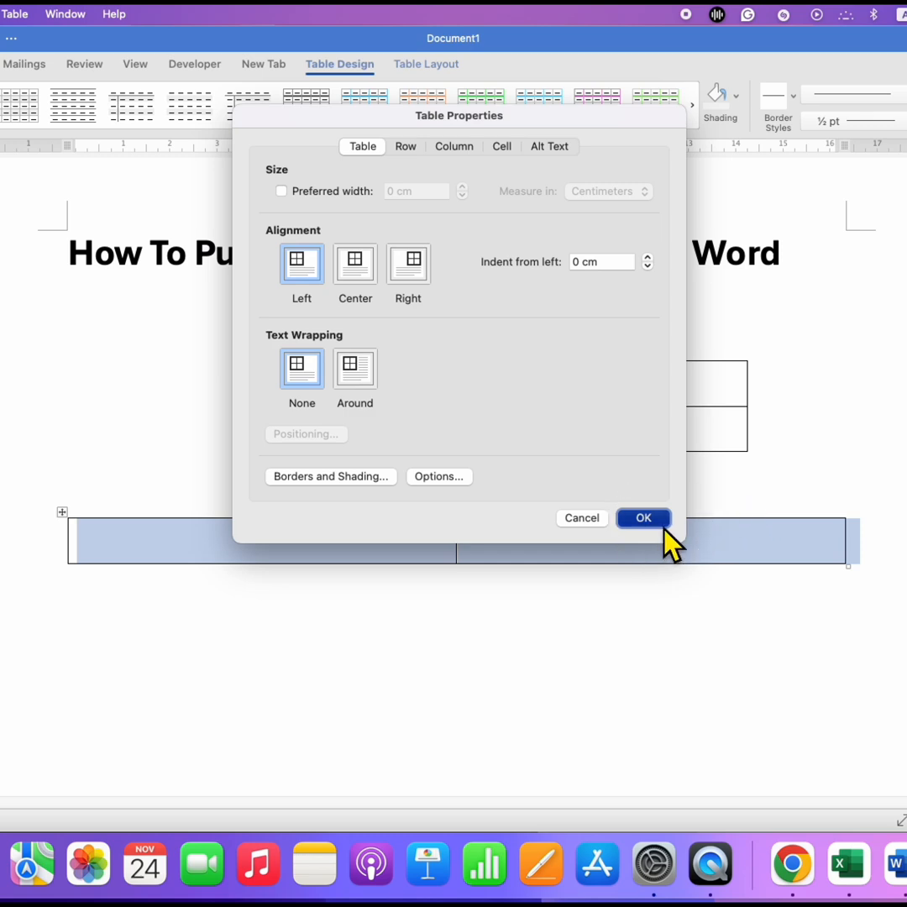
left_click(643, 518)
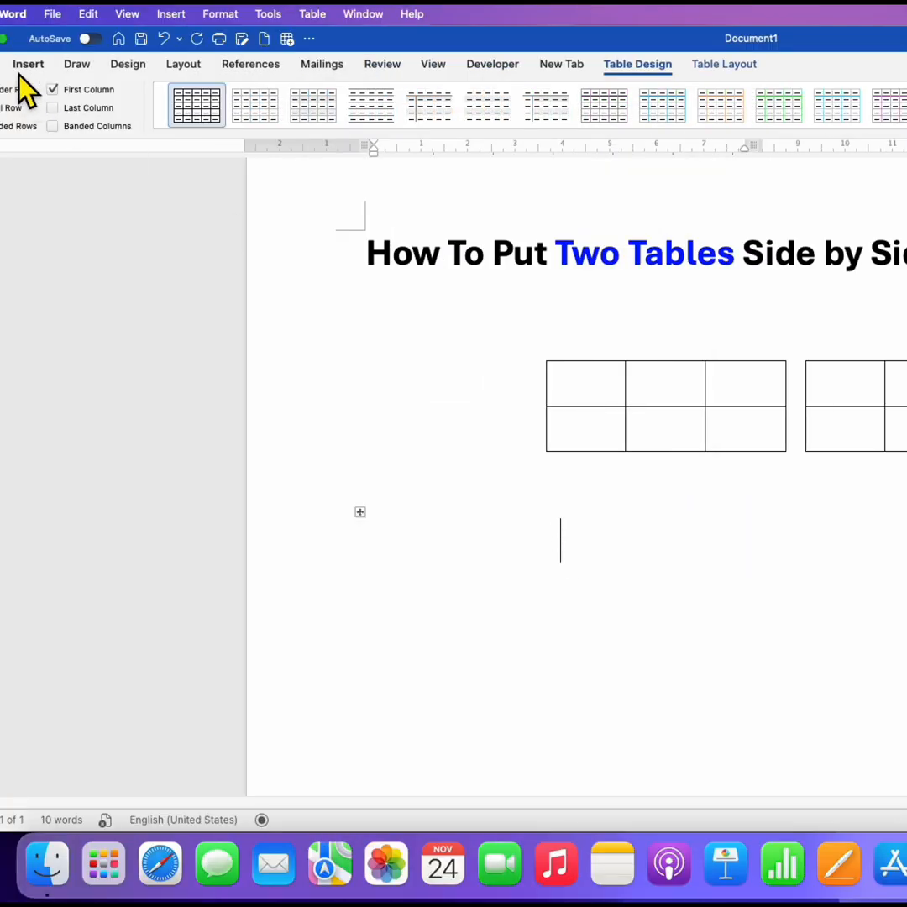
Insert a 3x3 table into the layout table's left cell
left_click(28, 64)
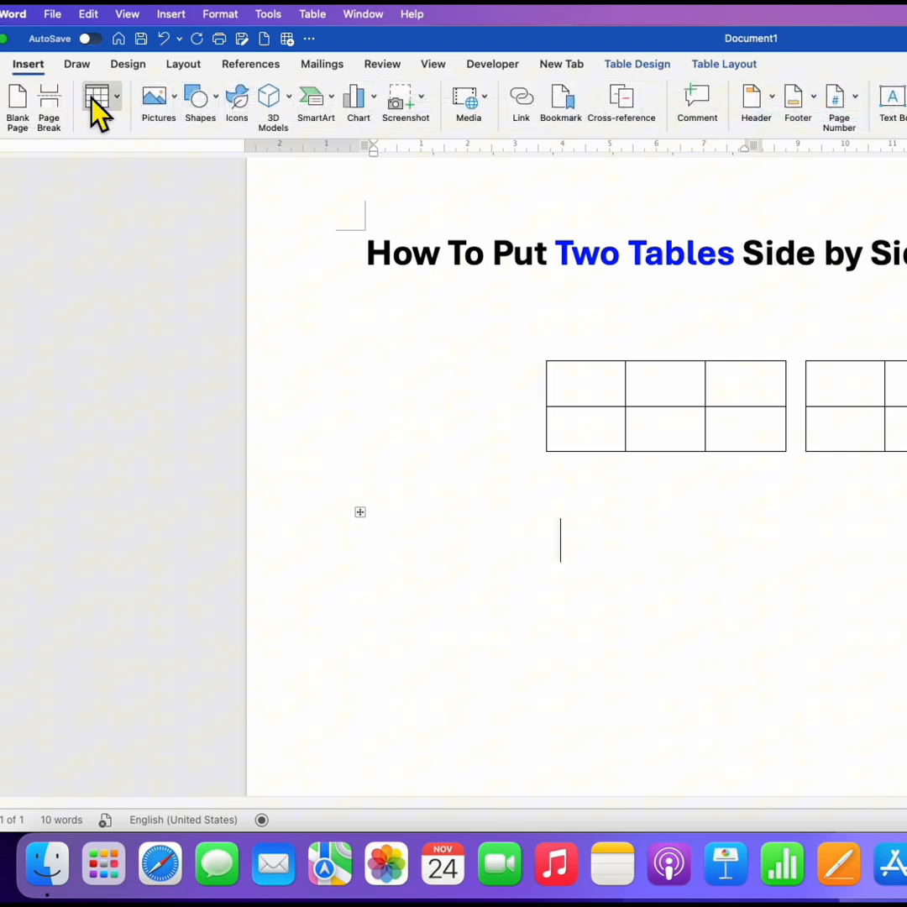
left_click(96, 99)
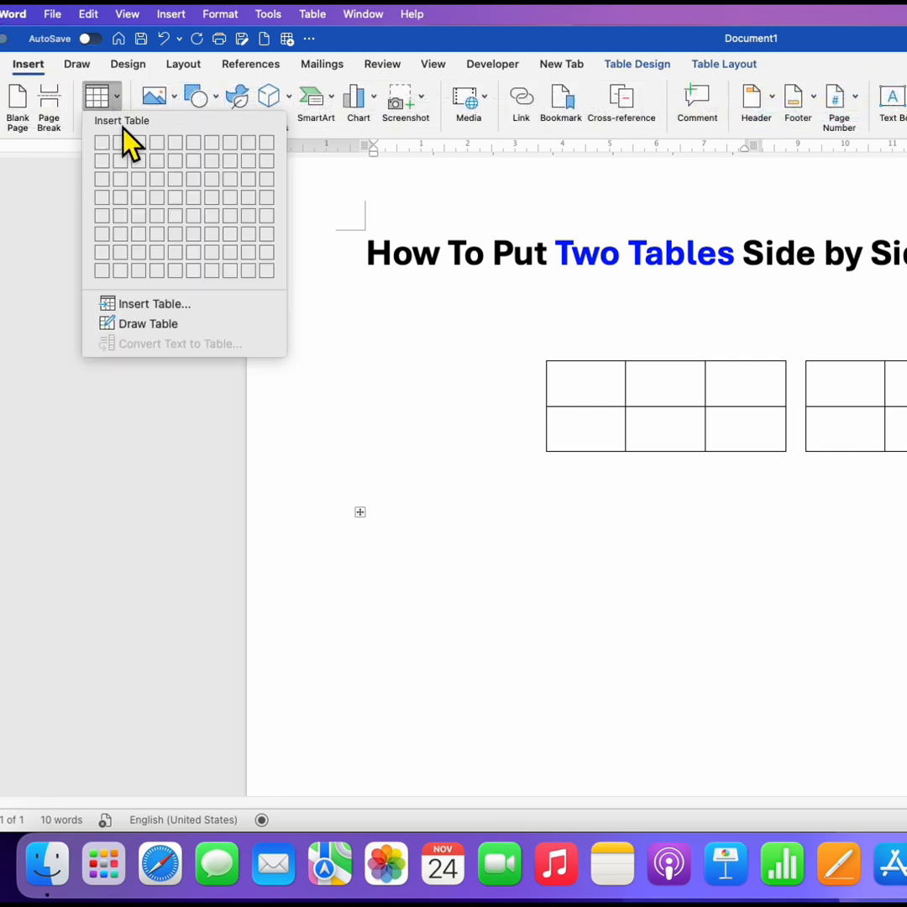
mouse_move(142, 180)
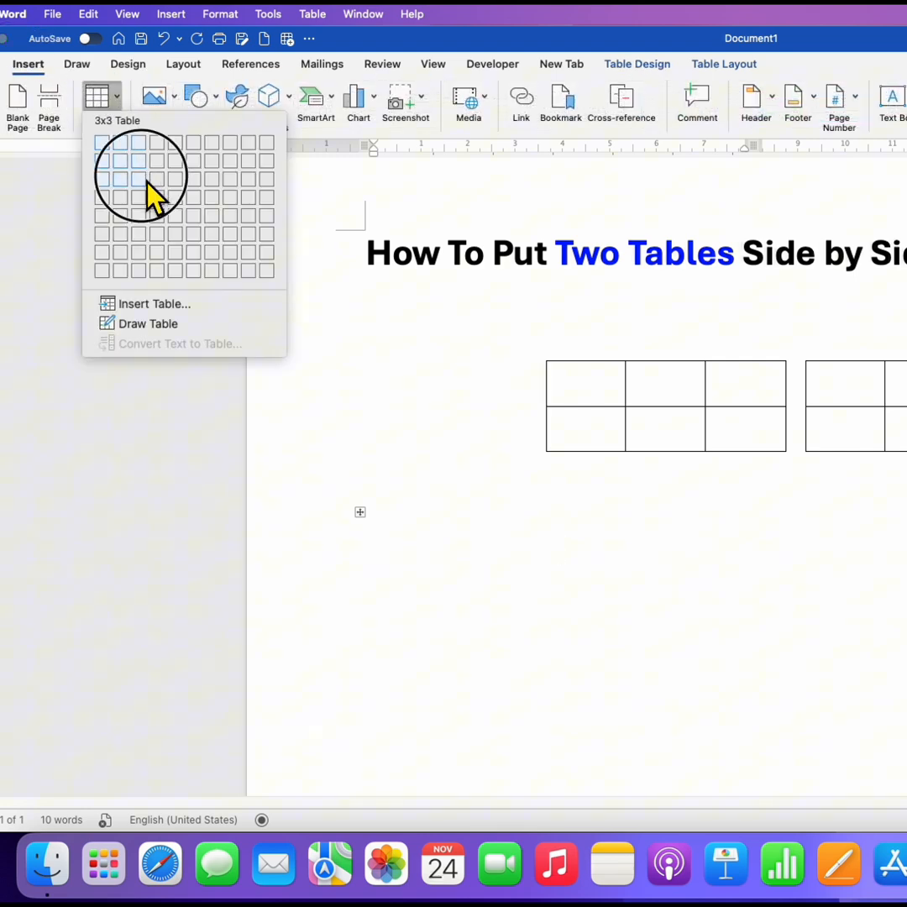
left_click(140, 176)
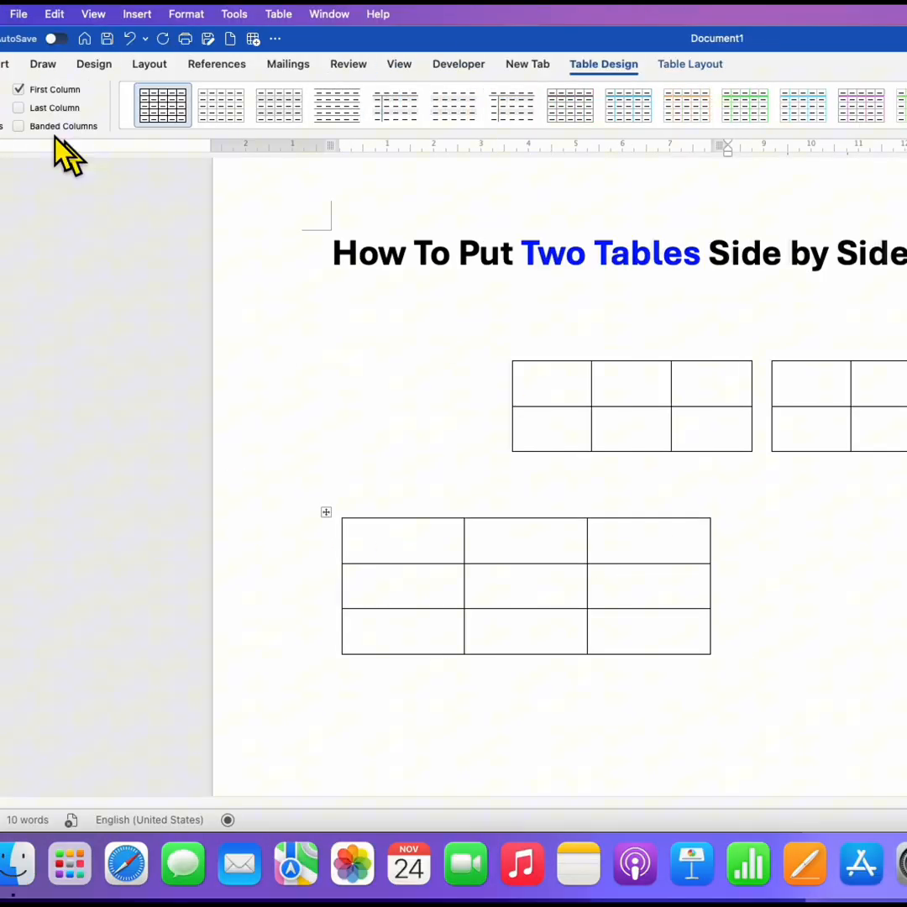
Add the 4x4 table in the right cell, then click the title to deselect
left_click(61, 100)
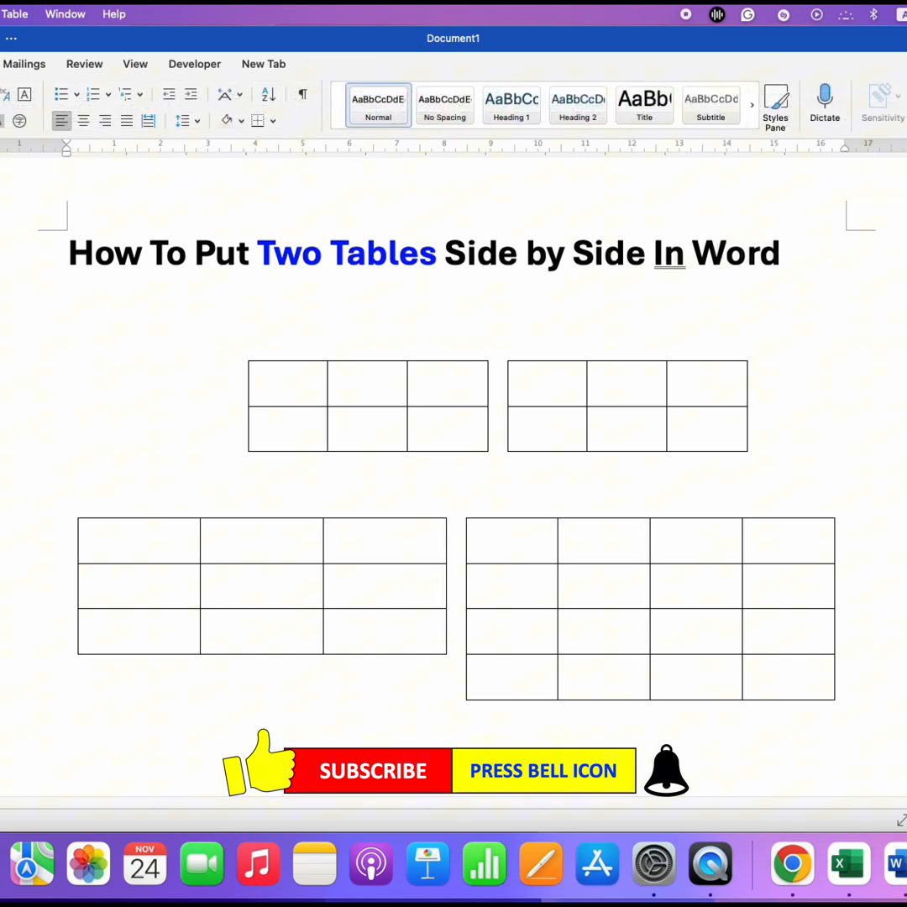
left_click(726, 252)
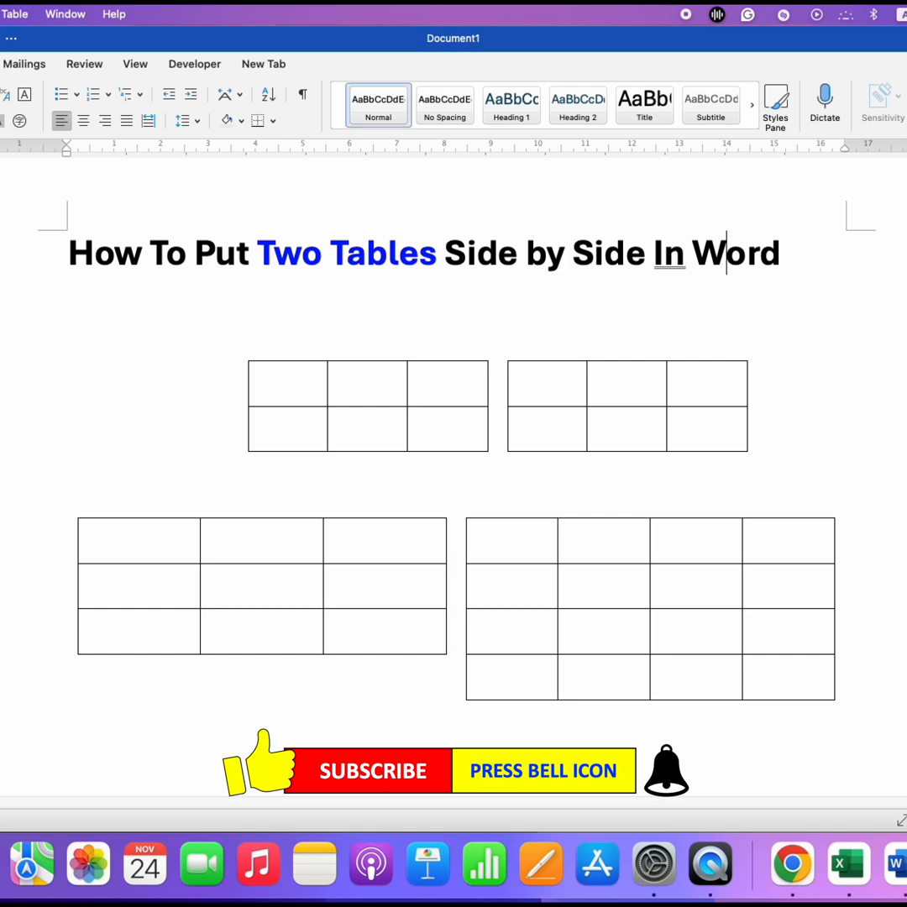